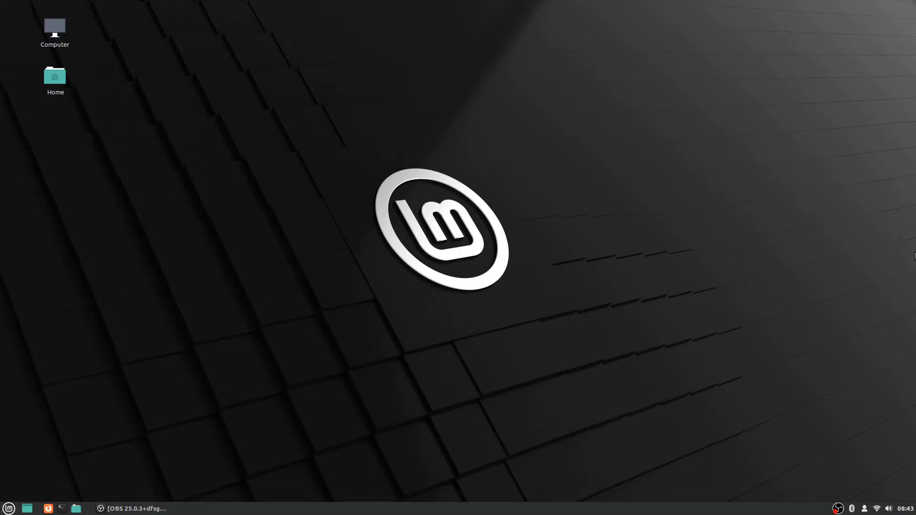
mouse_move(380, 328)
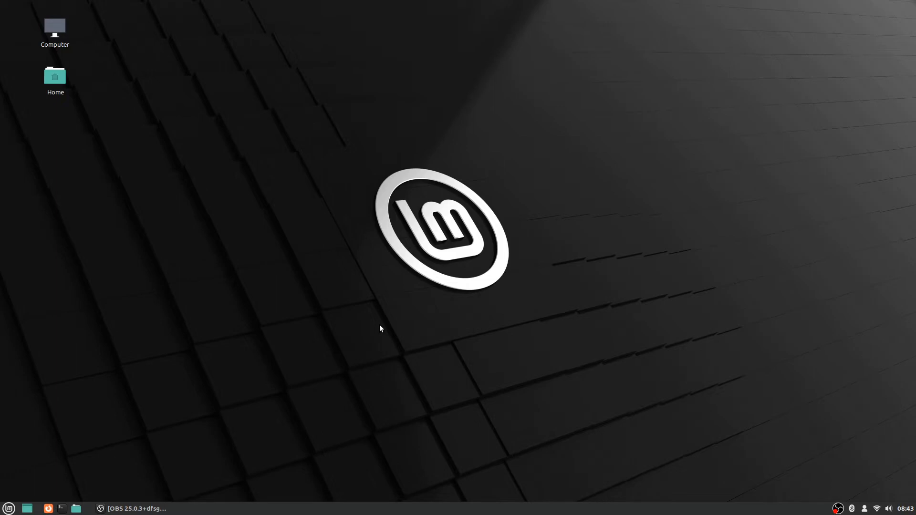
mouse_move(380, 330)
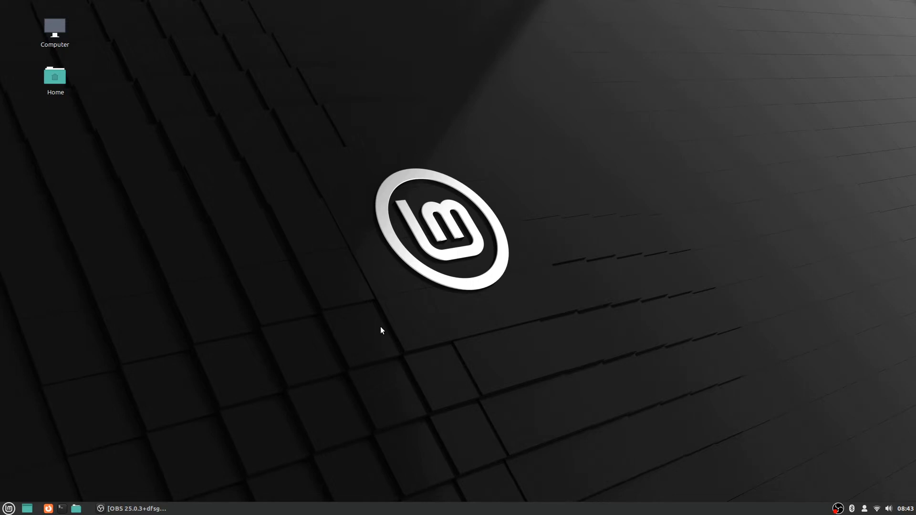
mouse_move(3, 453)
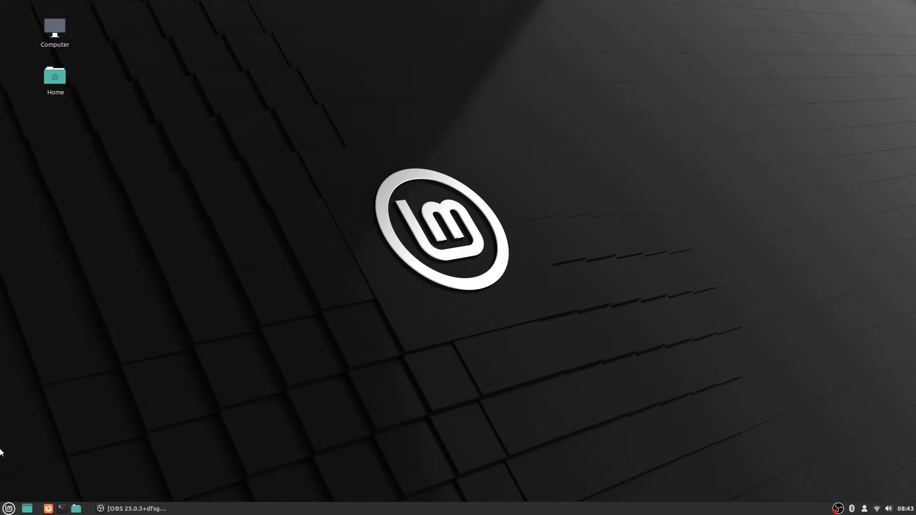
Open the Cinnamon menu's All Applications list and scroll to NVIDIA X Server Settings.
click(8, 508)
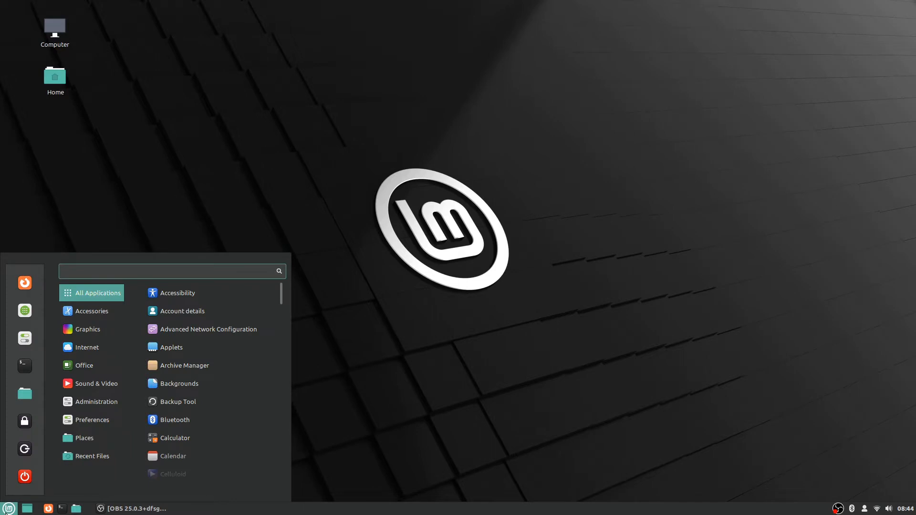
click(91, 456)
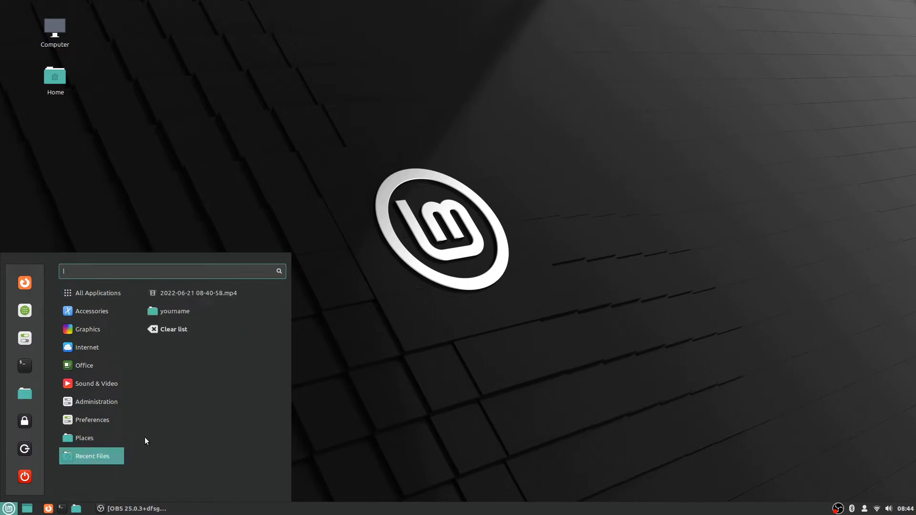
click(95, 292)
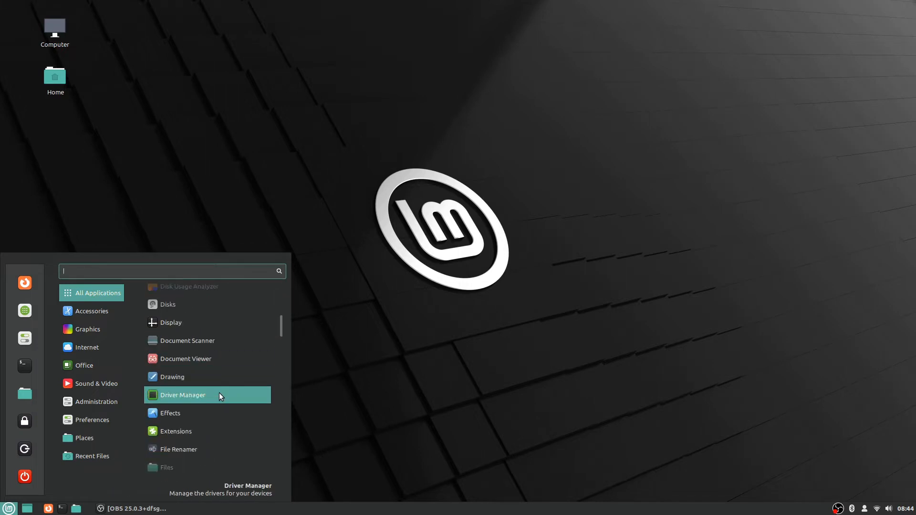
scroll(down, 3)
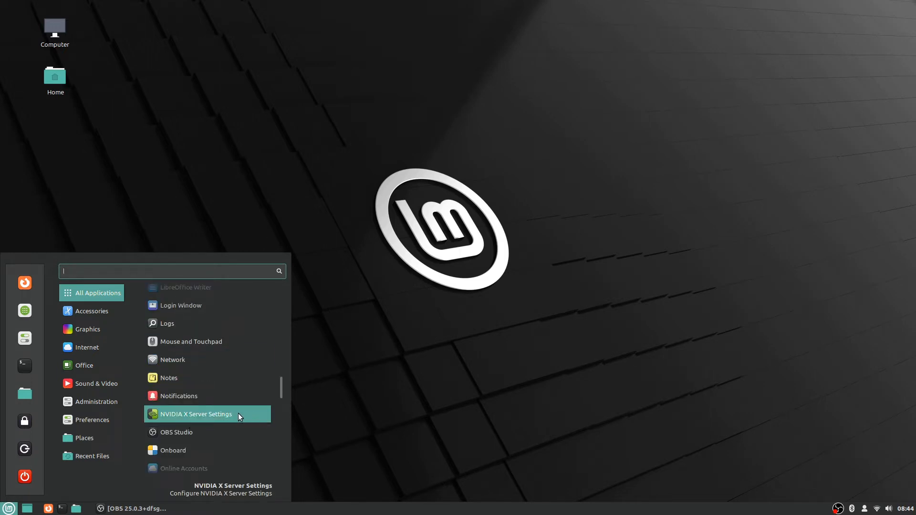
mouse_move(244, 418)
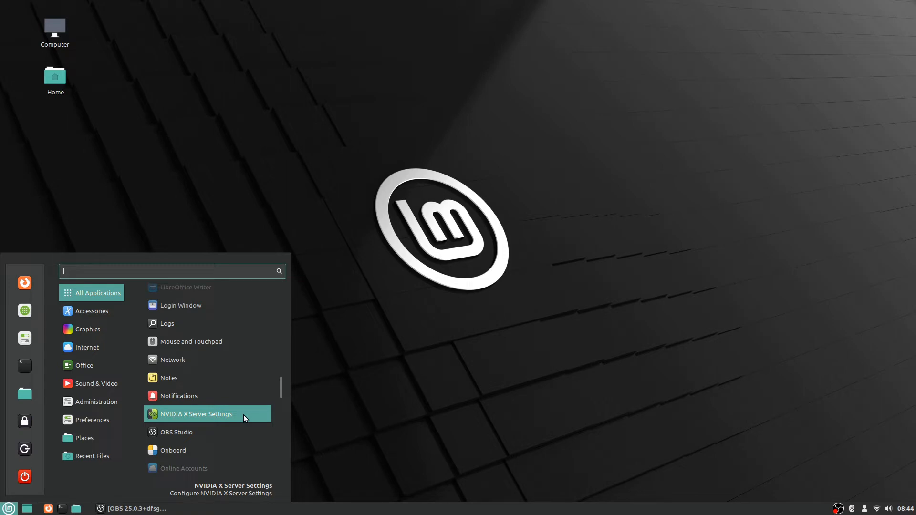
Launch NVIDIA X Server Settings from the applications menu.
click(199, 413)
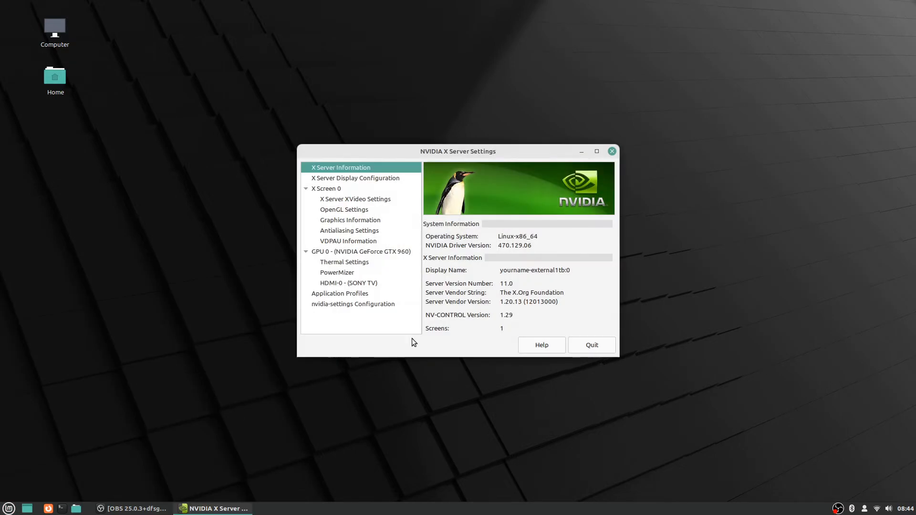
mouse_move(680, 253)
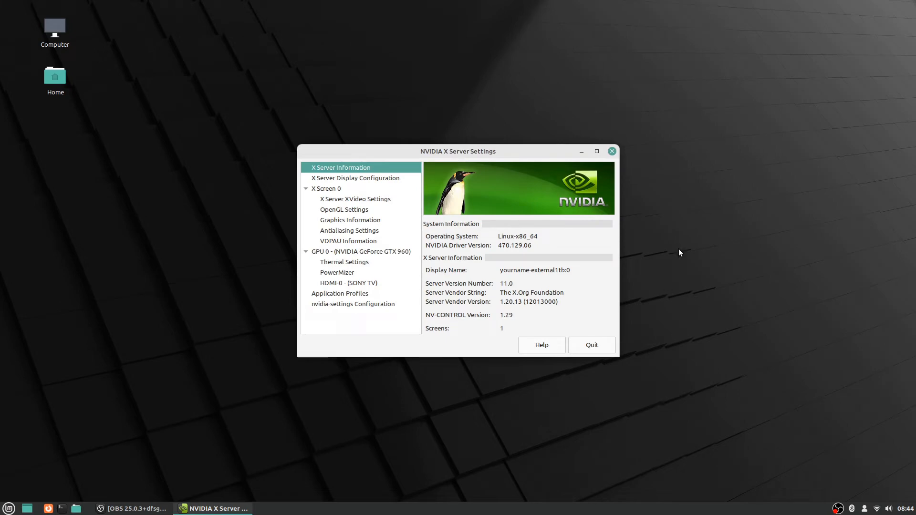
mouse_move(333, 150)
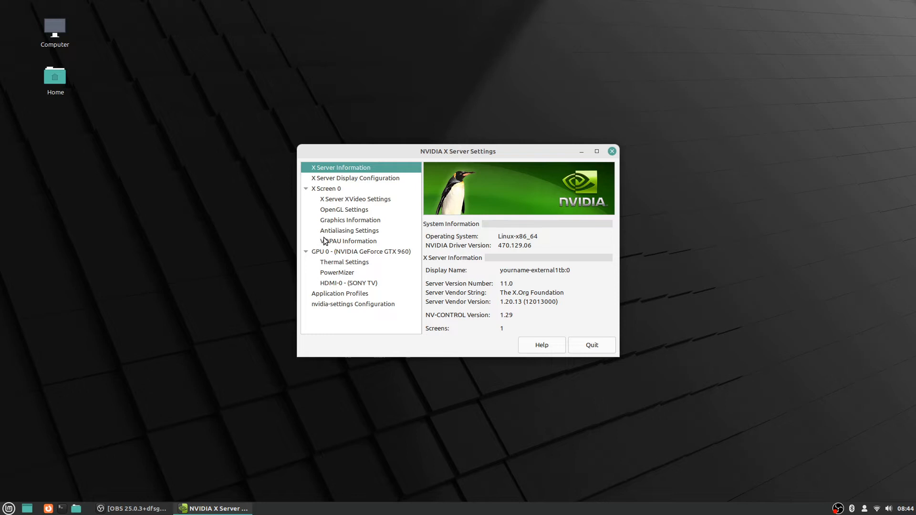
mouse_move(352, 203)
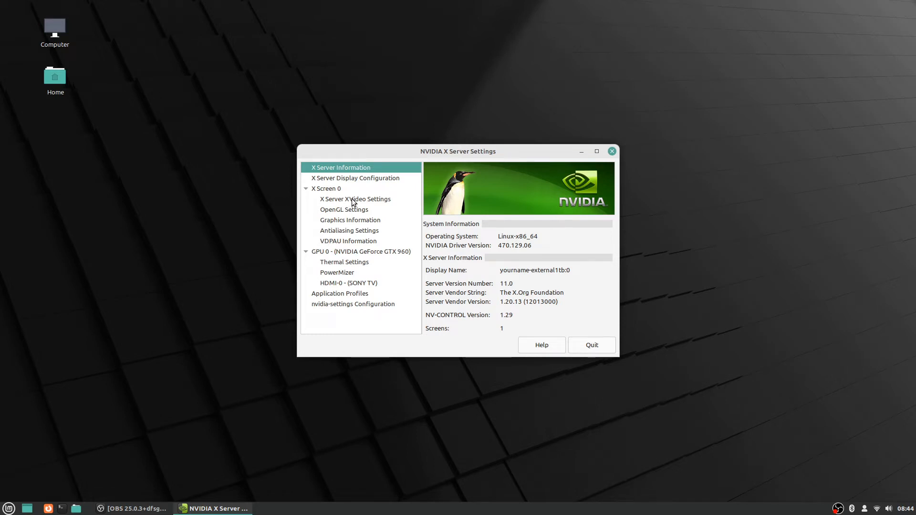
mouse_move(341, 182)
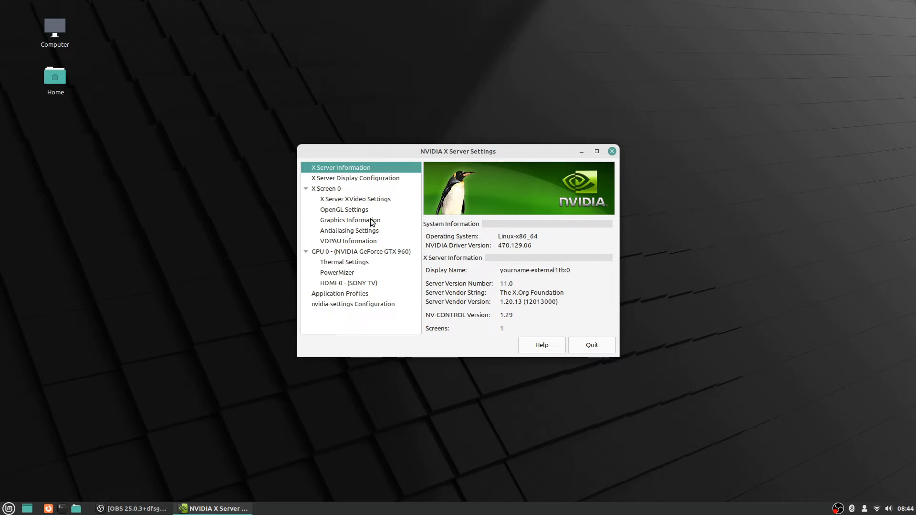
mouse_move(371, 216)
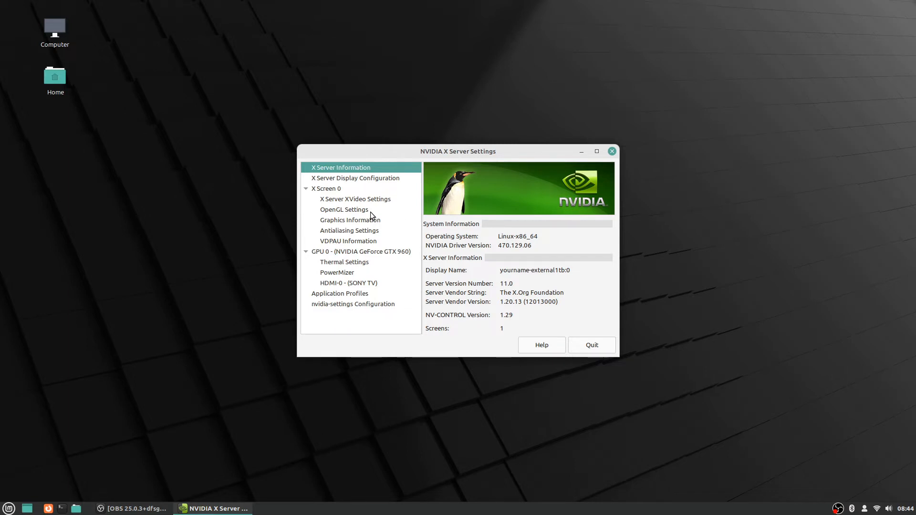
mouse_move(343, 217)
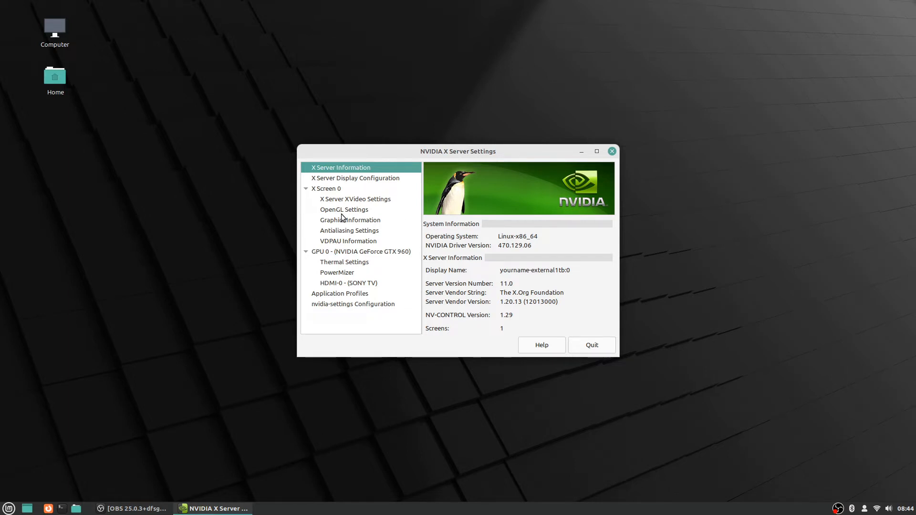
click(344, 209)
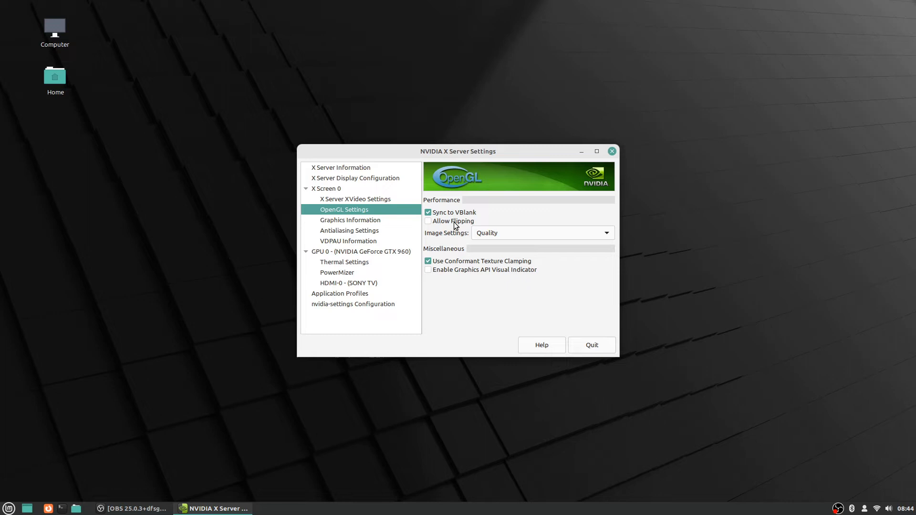
mouse_move(454, 221)
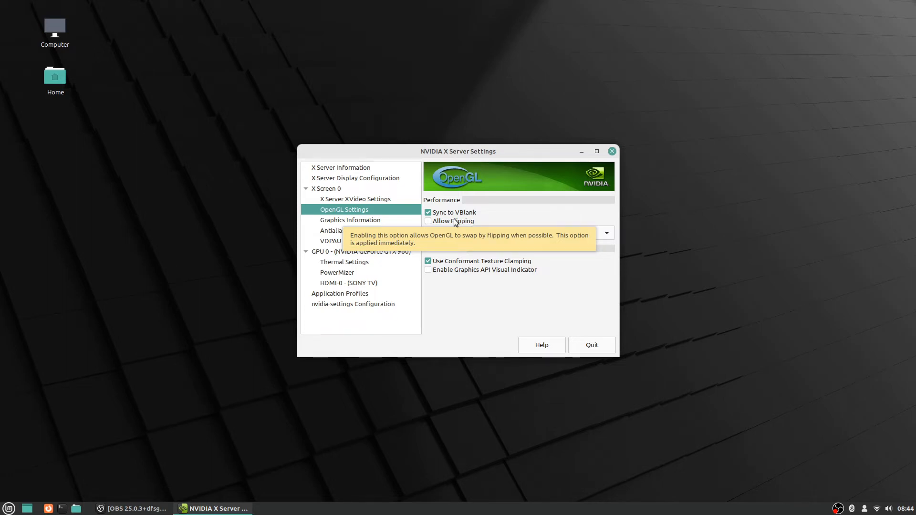
click(429, 221)
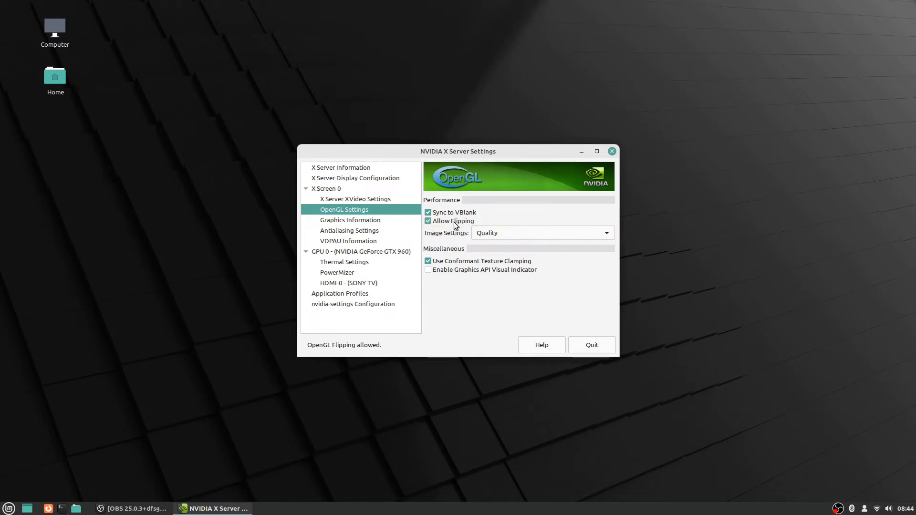
mouse_move(435, 224)
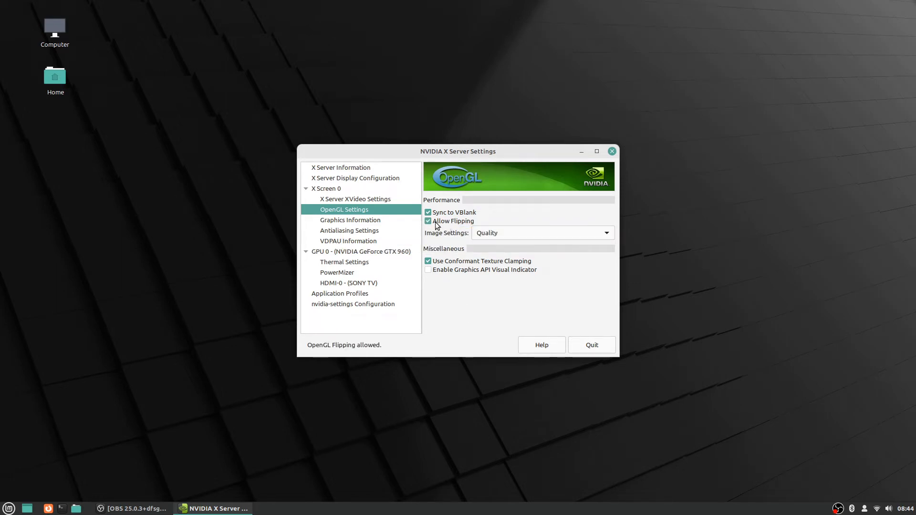
mouse_move(453, 221)
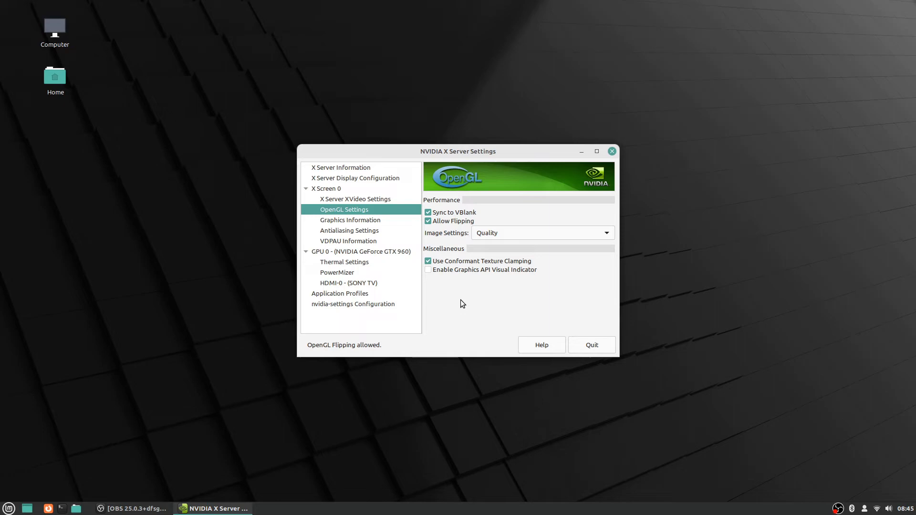
mouse_move(461, 300)
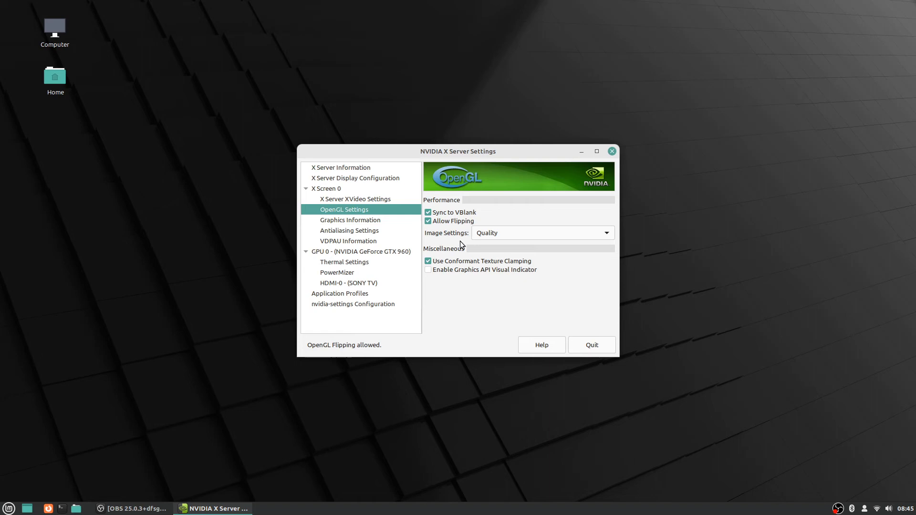
Uncheck Allow Flipping on the OpenGL page, then quit and confirm 'Really quit?'.
click(428, 221)
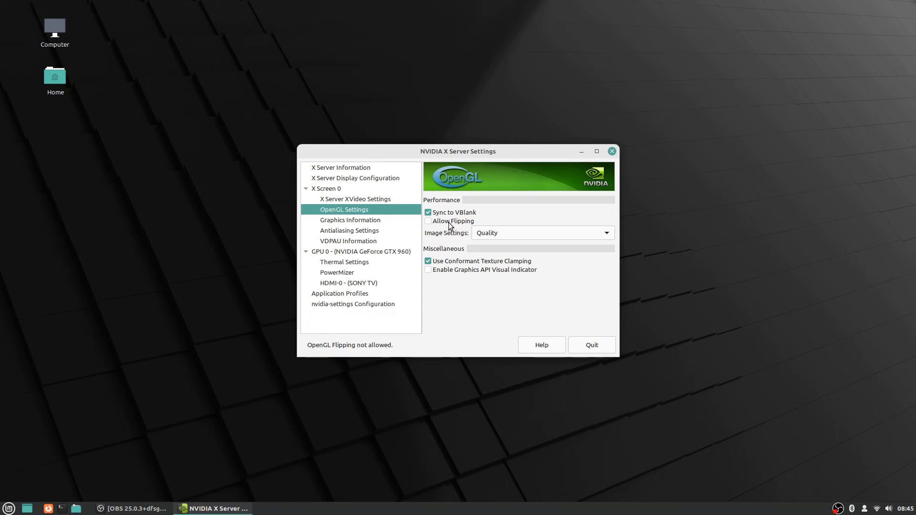
mouse_move(464, 324)
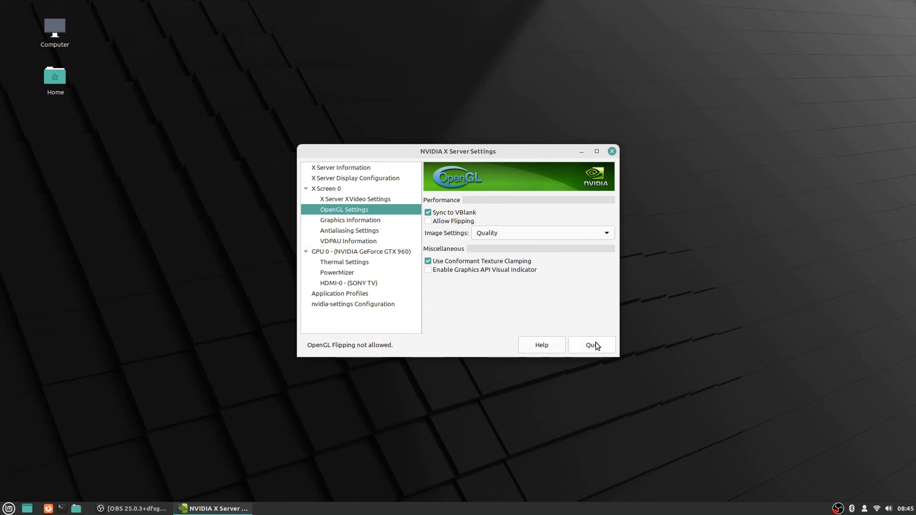
mouse_move(591, 348)
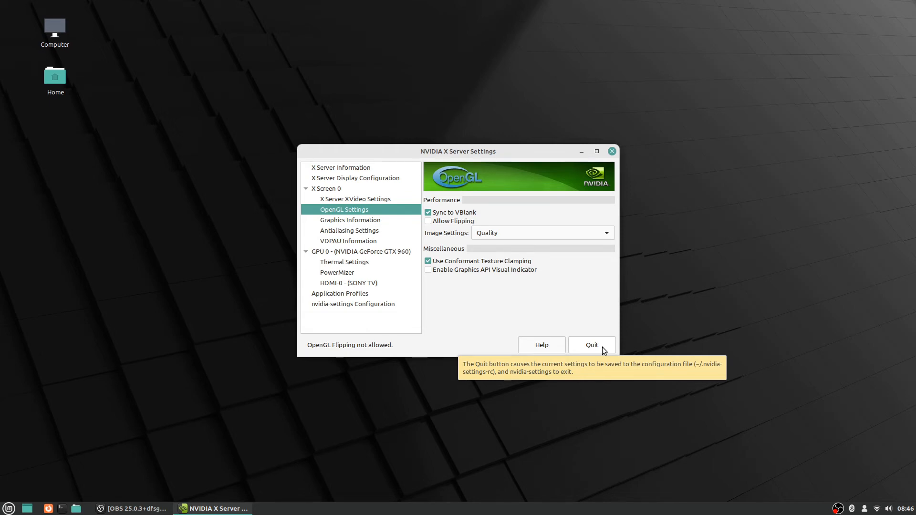
click(590, 344)
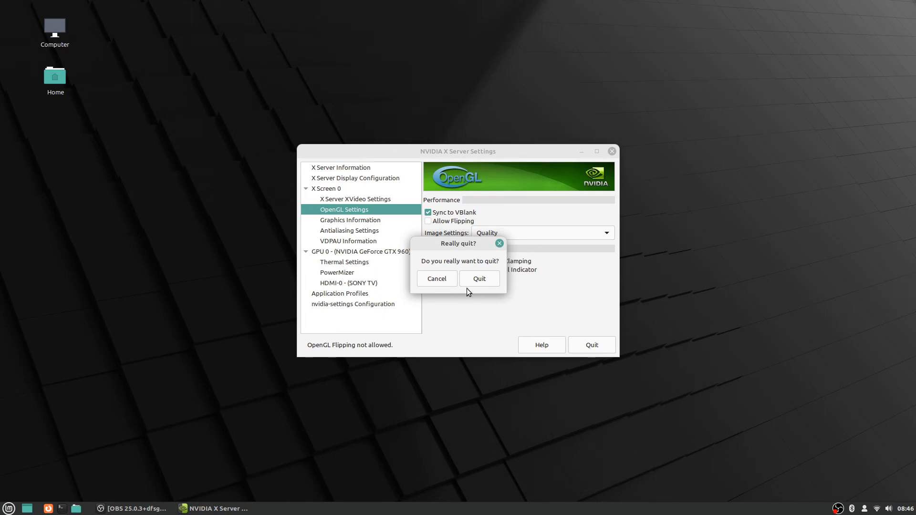
mouse_move(447, 218)
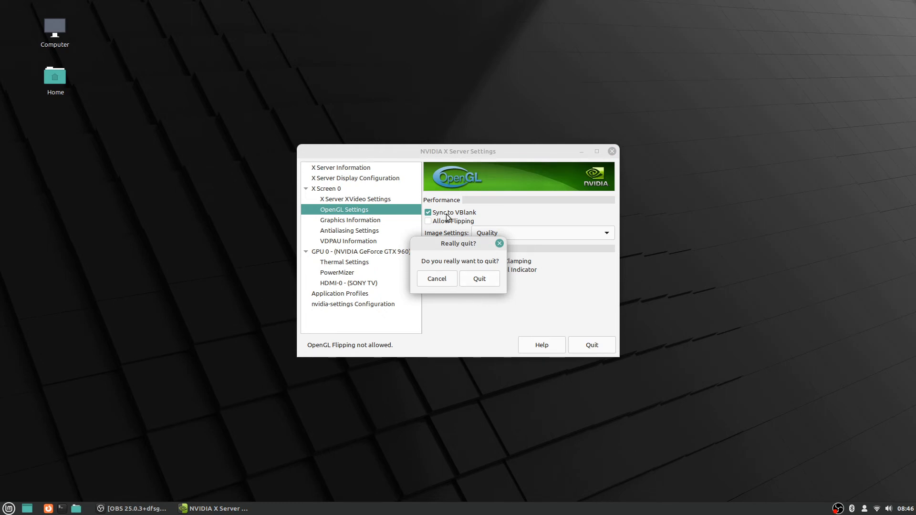
click(479, 278)
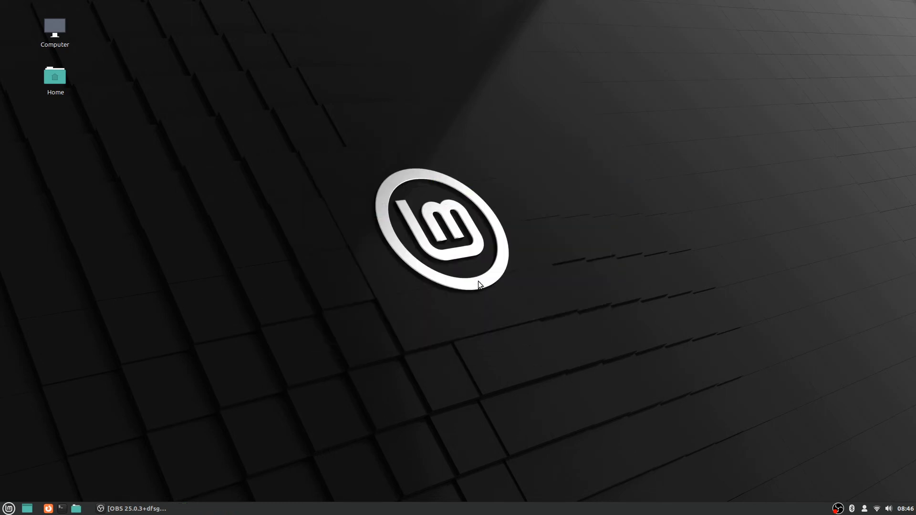
mouse_move(696, 252)
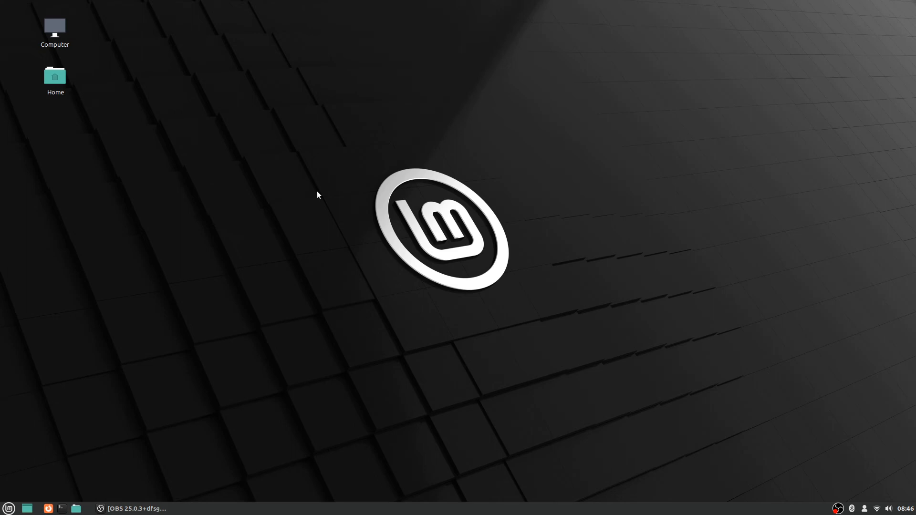
mouse_move(278, 231)
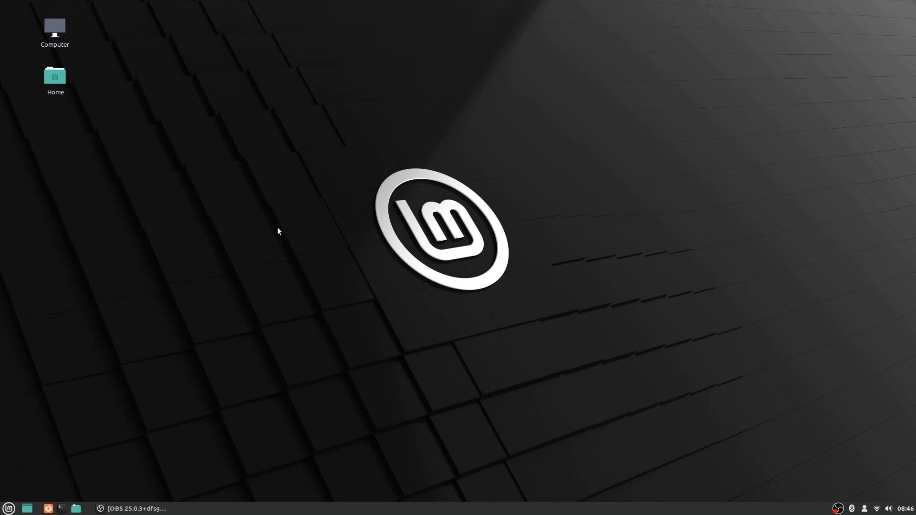
mouse_move(263, 253)
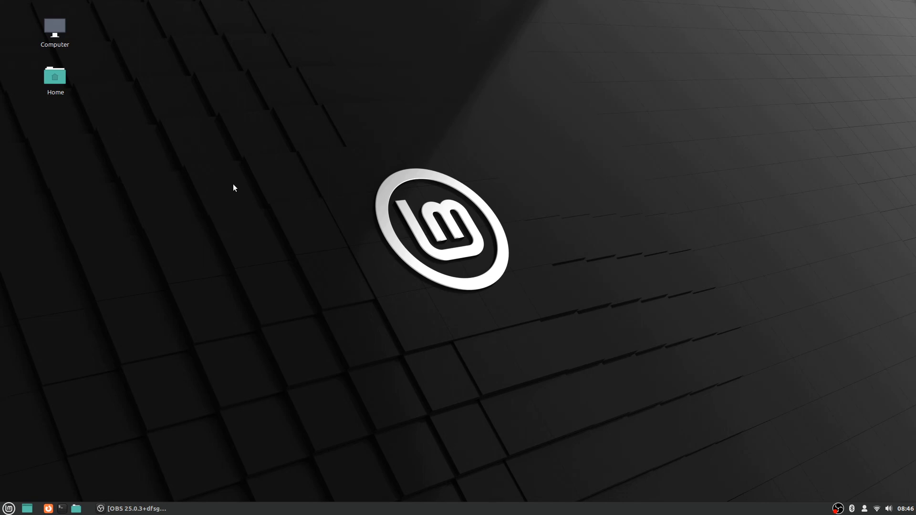
mouse_move(224, 184)
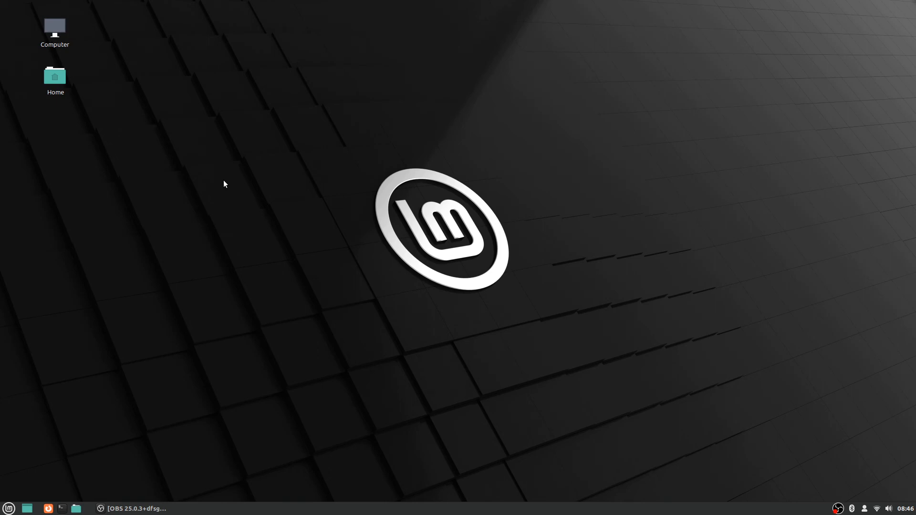
mouse_move(222, 182)
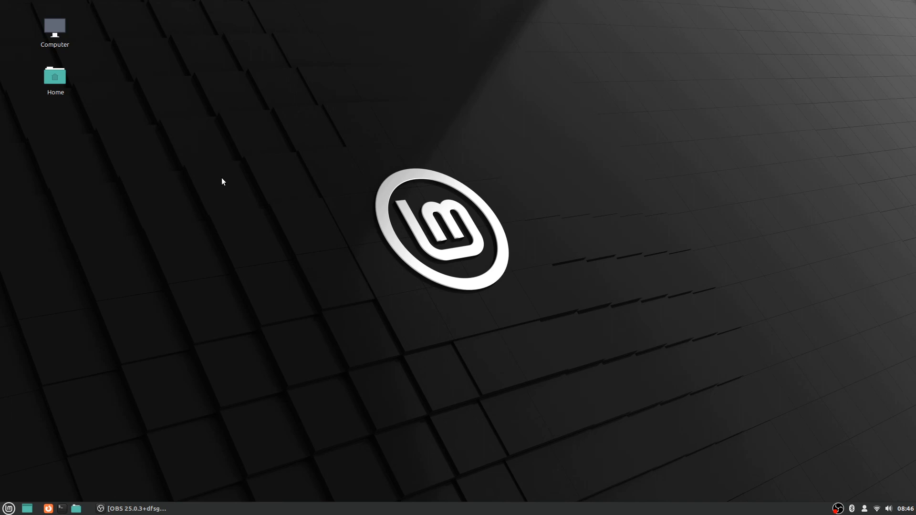
mouse_move(274, 202)
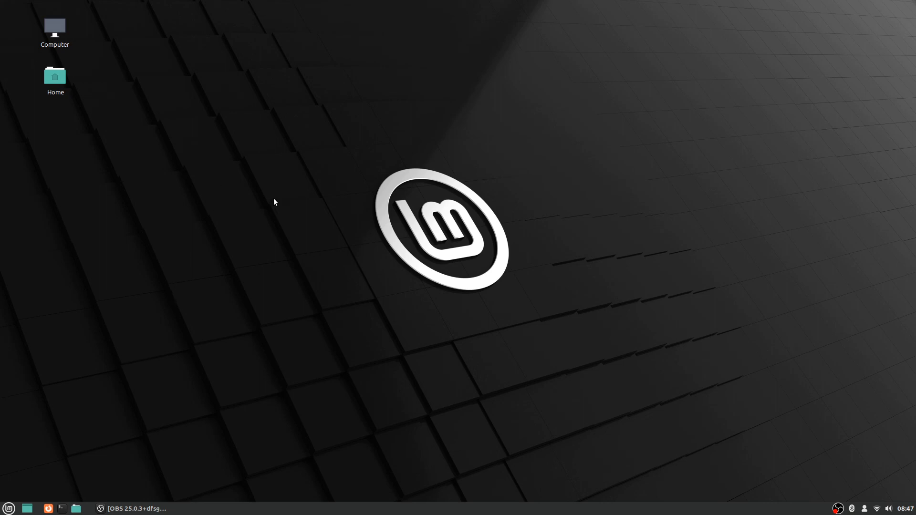
mouse_move(209, 169)
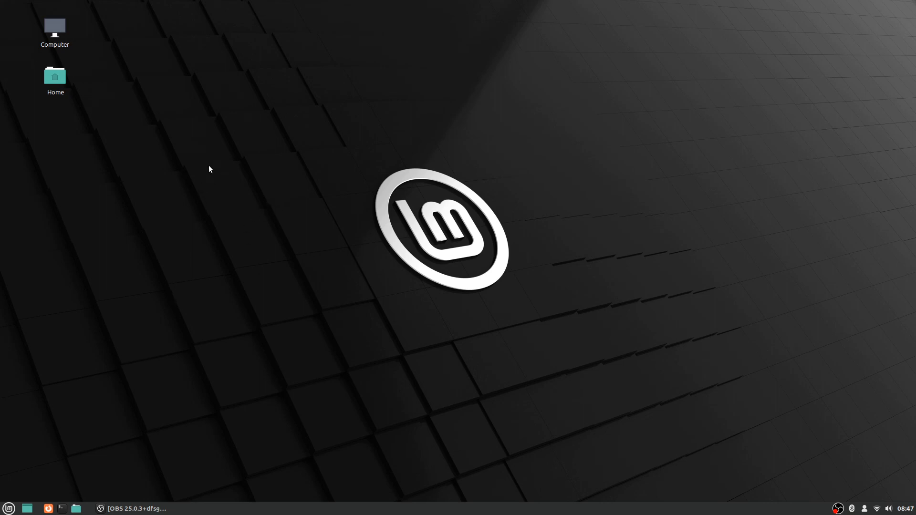
mouse_move(255, 287)
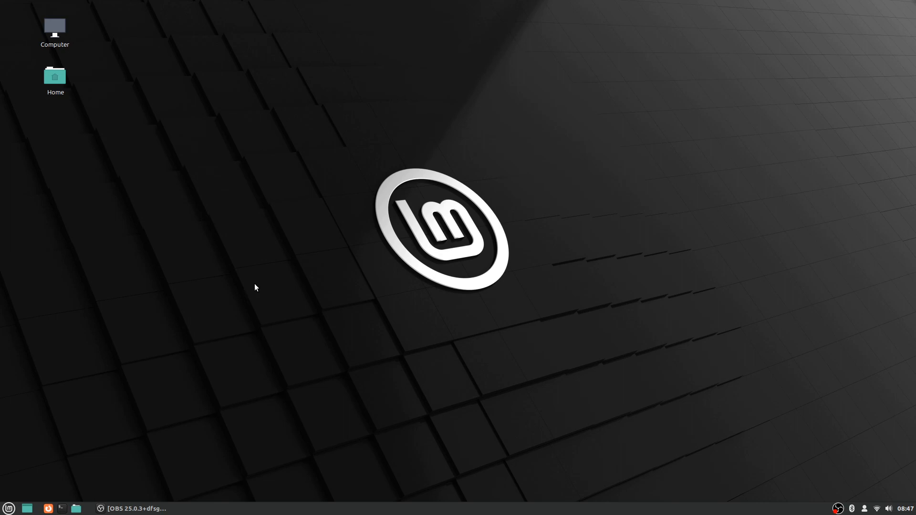